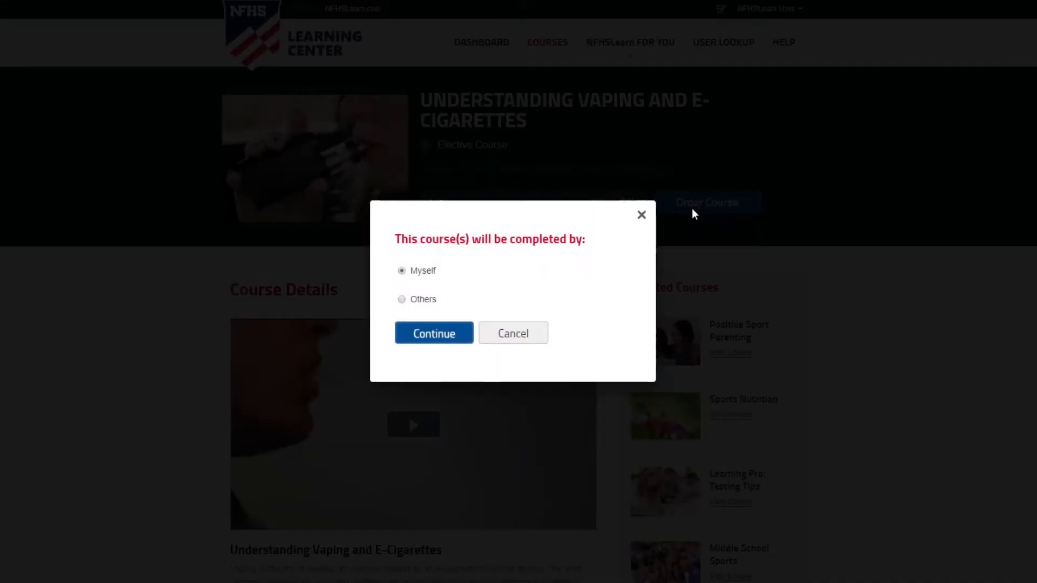
Step: Choose Others as who will complete the course and continue to the dashboard
left_click(402, 299)
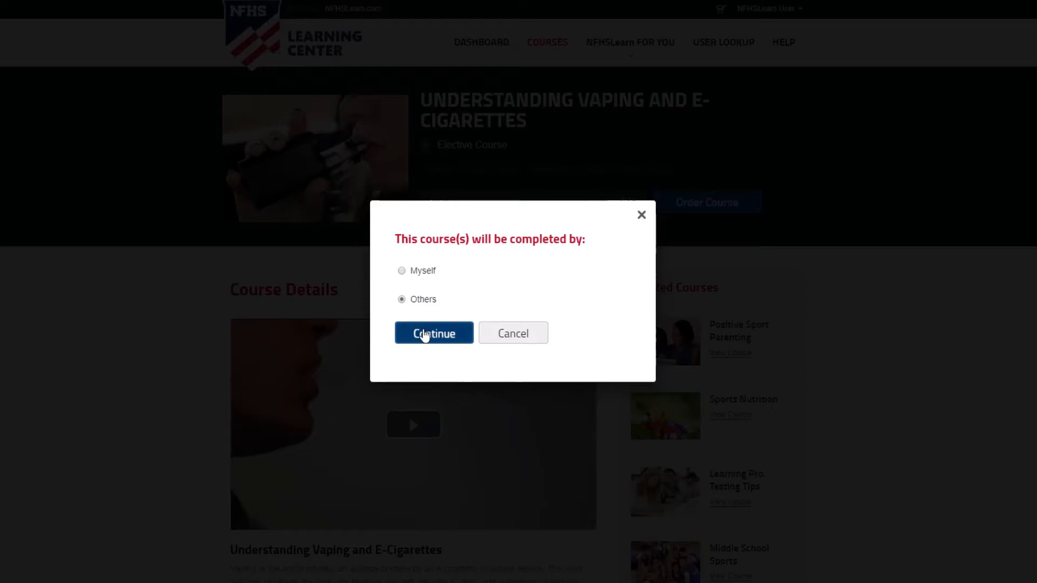
left_click(434, 334)
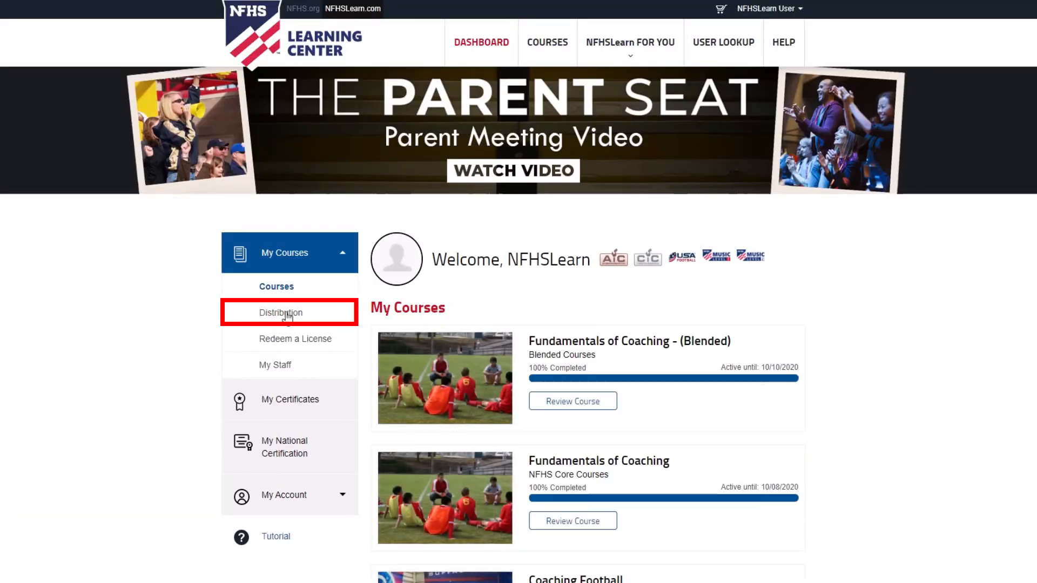
Step: Send a Vaping course license to the recipient entered in row 1 from the Distribution page
left_click(281, 313)
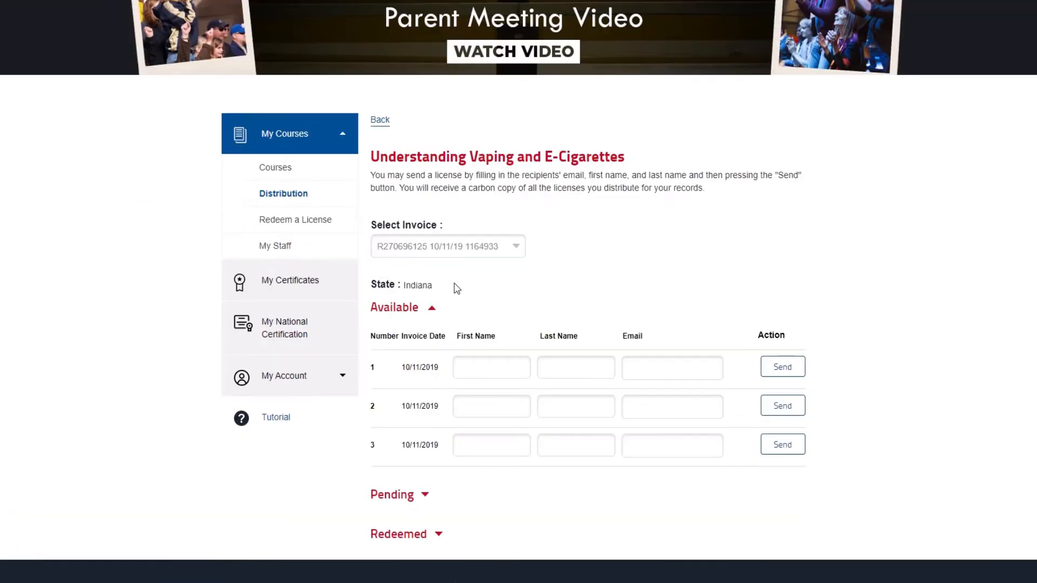
type("NFHS Learn")
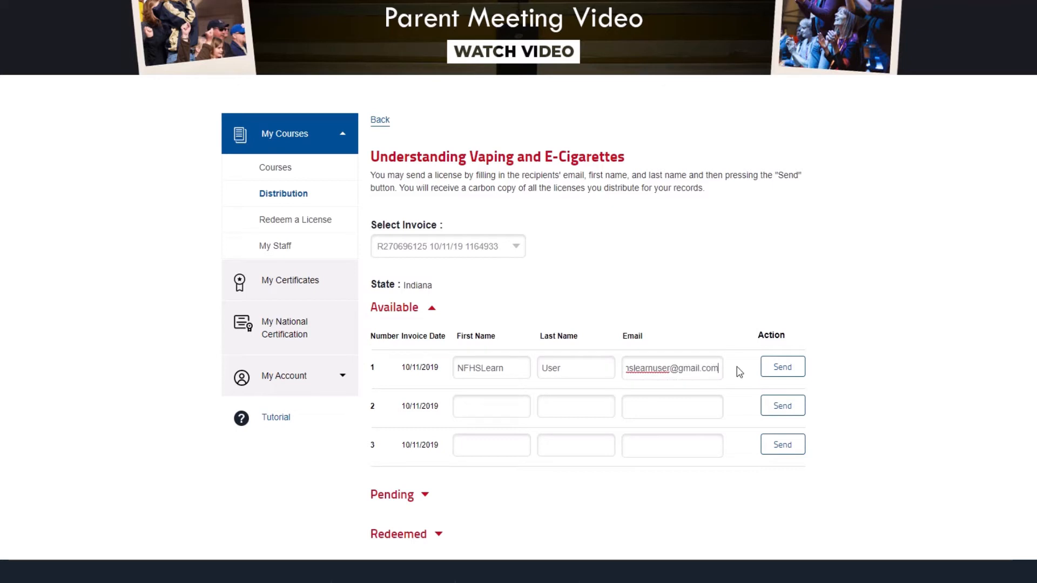
left_click(782, 366)
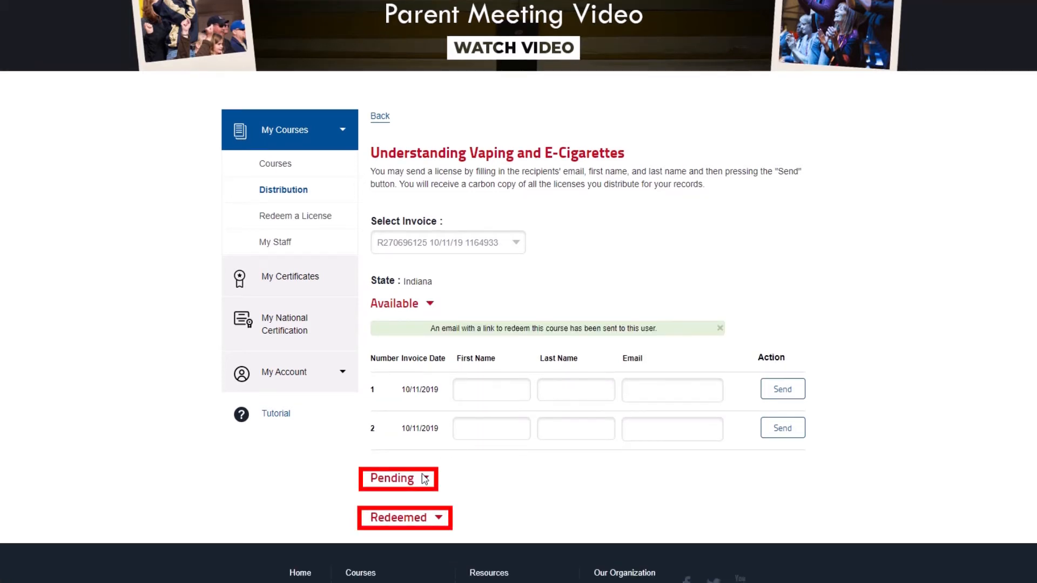
Step: Revoke the recipient's pending license so the Vaping course shows 3 available
left_click(392, 479)
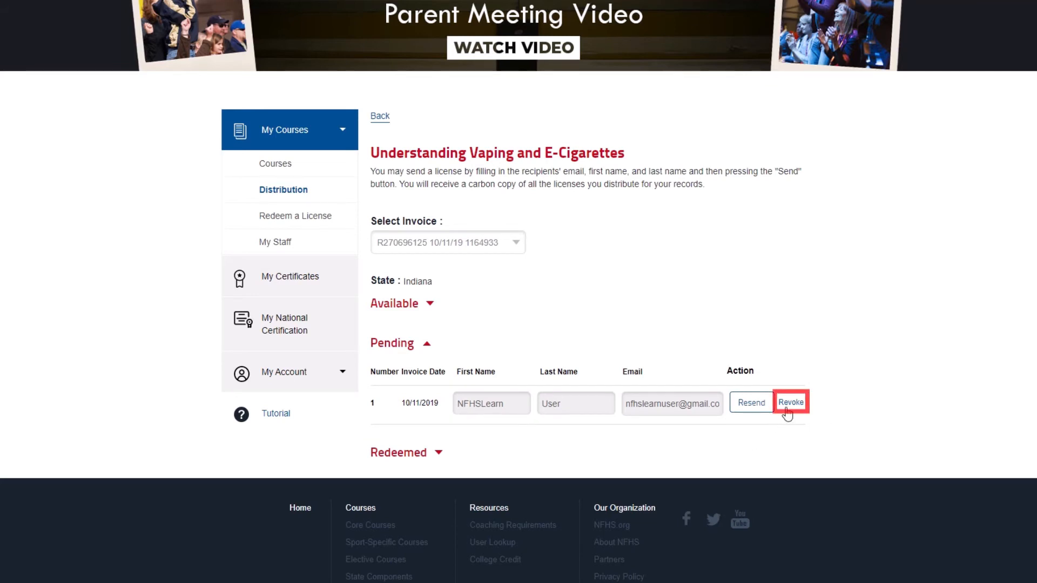
left_click(791, 402)
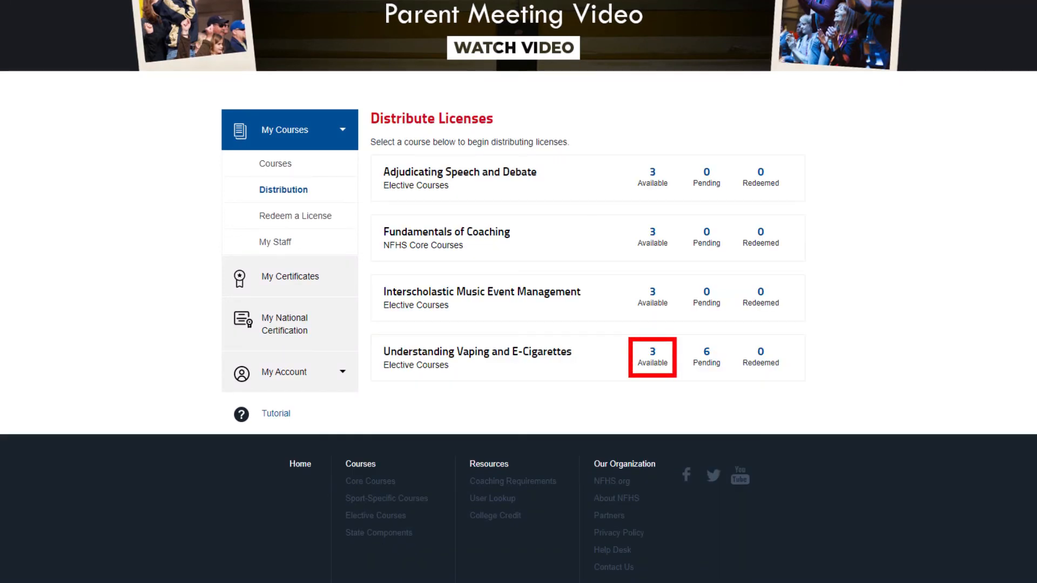
Step: View the Vaping course's redeemed licenses showing the recipient at 50% completed
left_click(651, 352)
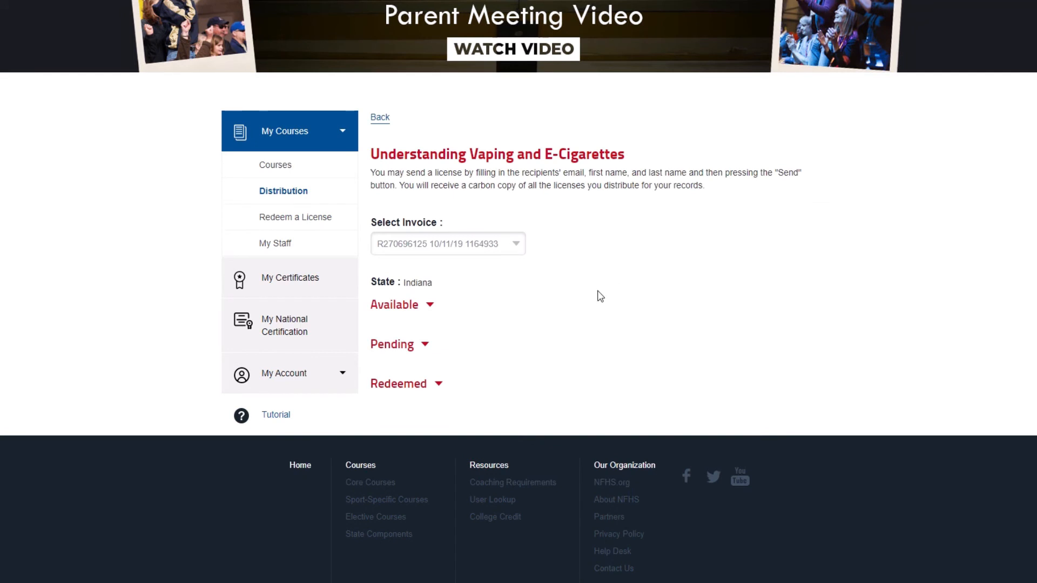
mouse_move(474, 376)
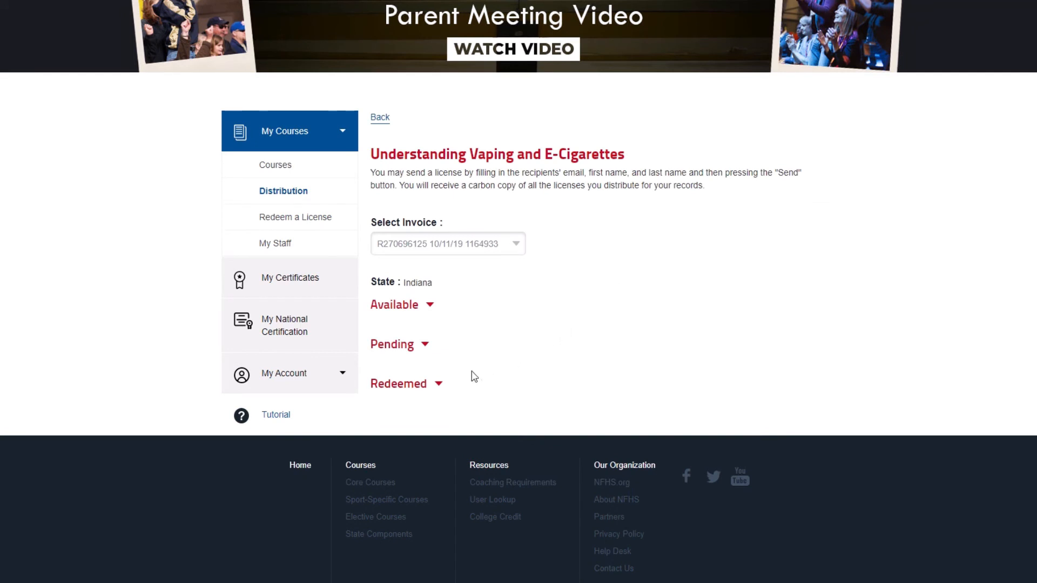
mouse_move(439, 386)
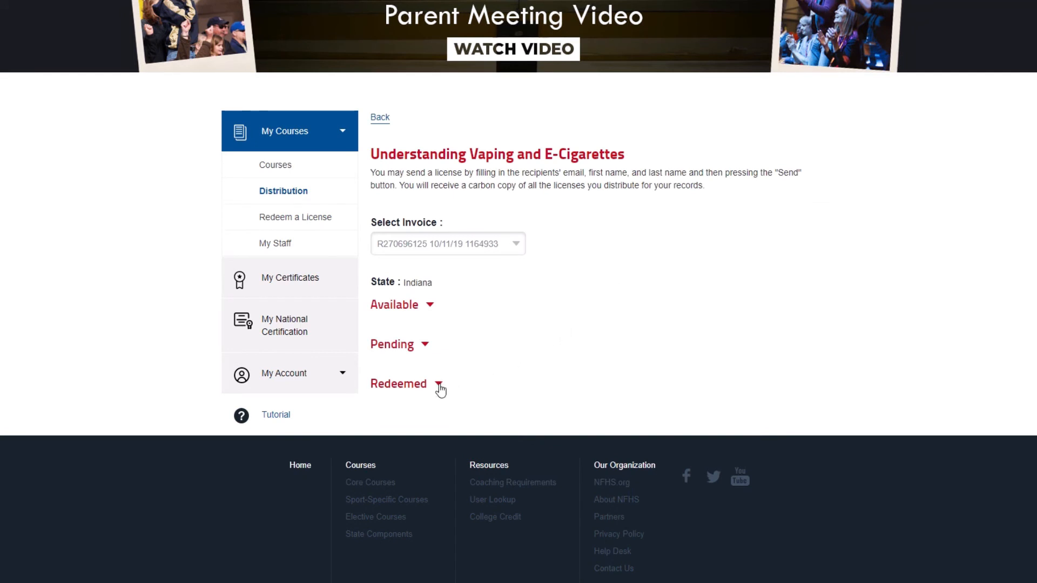
left_click(439, 385)
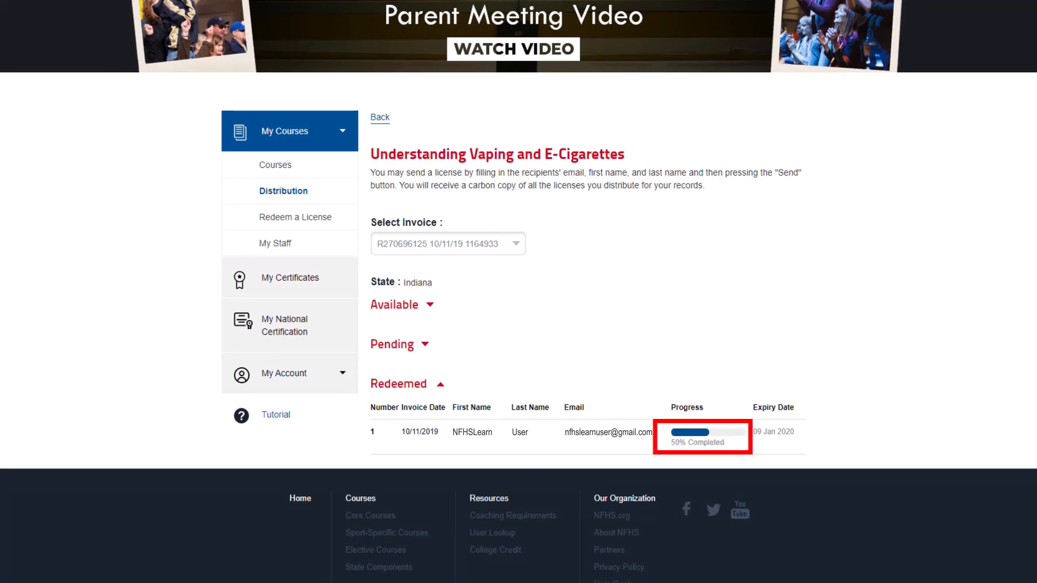